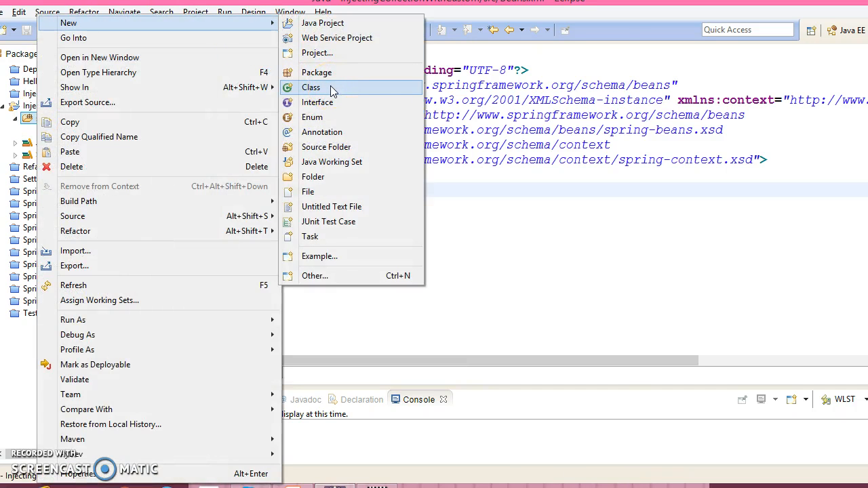
# Step: Begin a new Java class with a main method and set its package name
pyautogui.click(310, 87)
pyautogui.write('com.infotech.OrgIn')
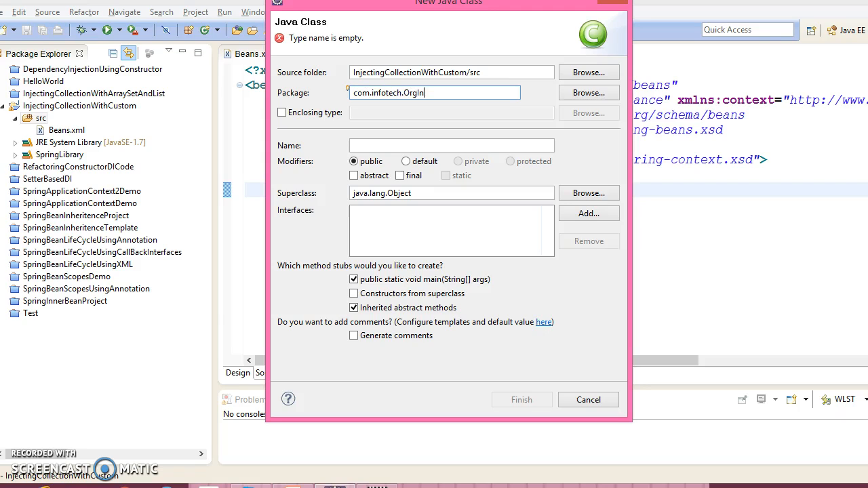
pyautogui.click(522, 399)
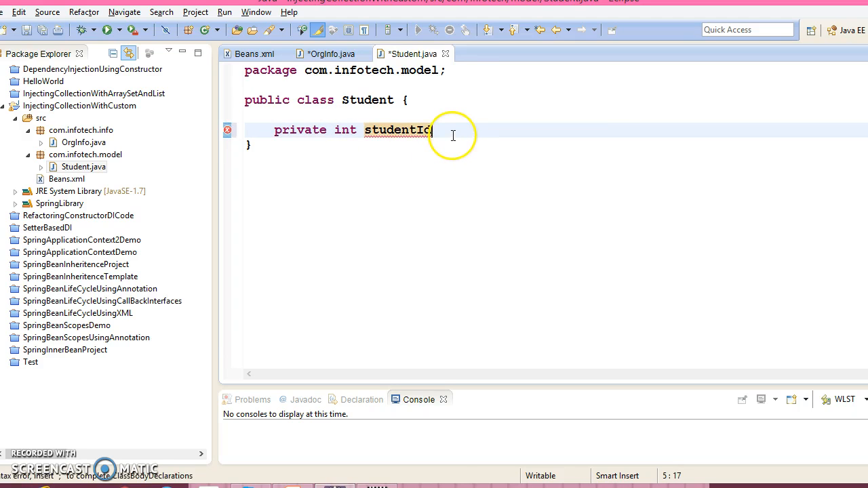
# Step: Declare private int studentId; in the Student class
pyautogui.write(';')
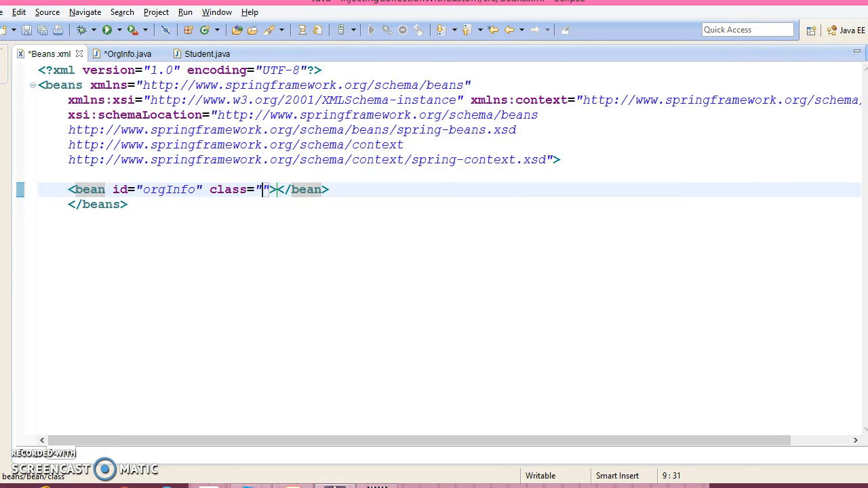
# Step: Add <bean id="orgInfo" class=""></bean> to Beans.xml and start filling its class
pyautogui.click(332, 54)
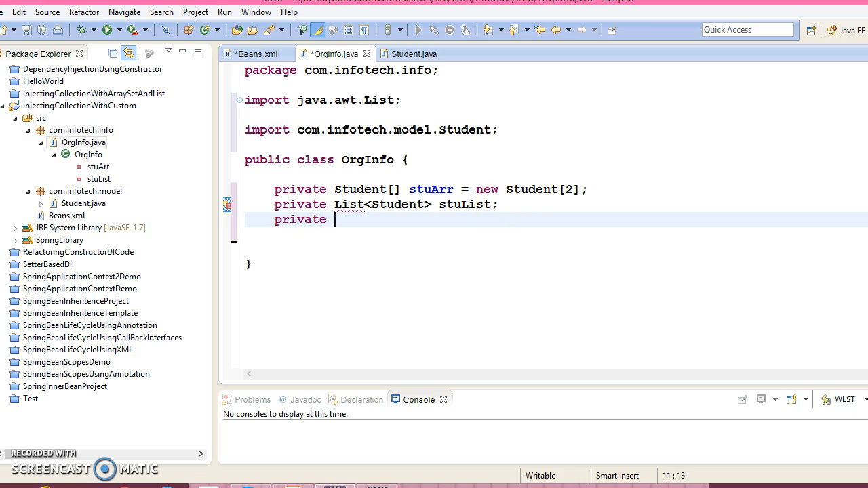
# Step: Declare Student[] stuArr = new Student[2] and List<Student> stuList in OrgInfo
pyautogui.click(257, 54)
pyautogui.write('<b')
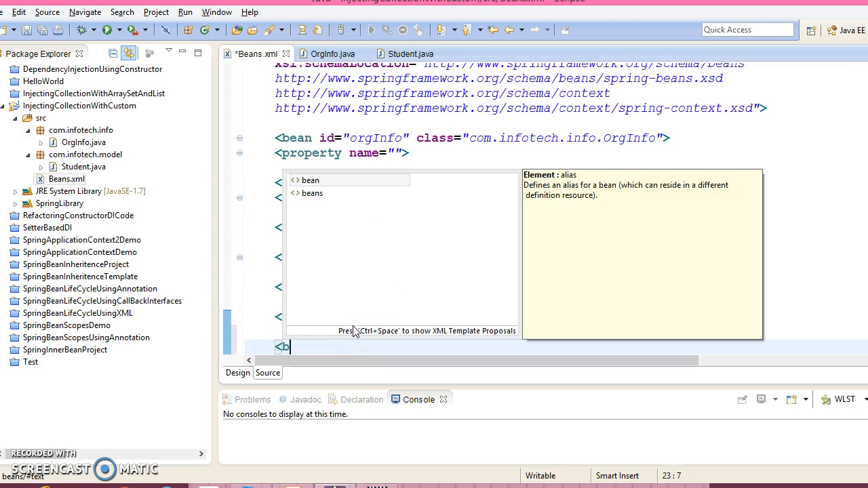
# Step: Set the orgInfo bean class to com.infotech.info.OrgInfo and add a property with a nested bean
pyautogui.click(406, 53)
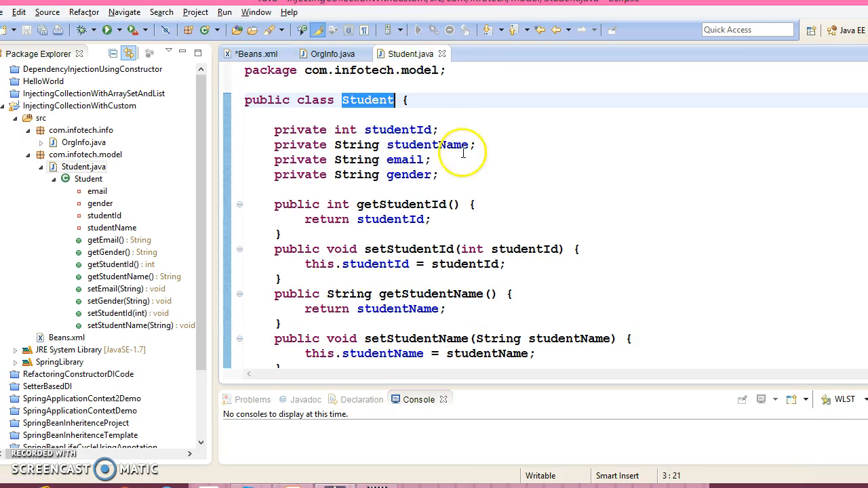
# Step: Copy the Student bean block into student2 and student3 and edit their property values
pyautogui.click(257, 54)
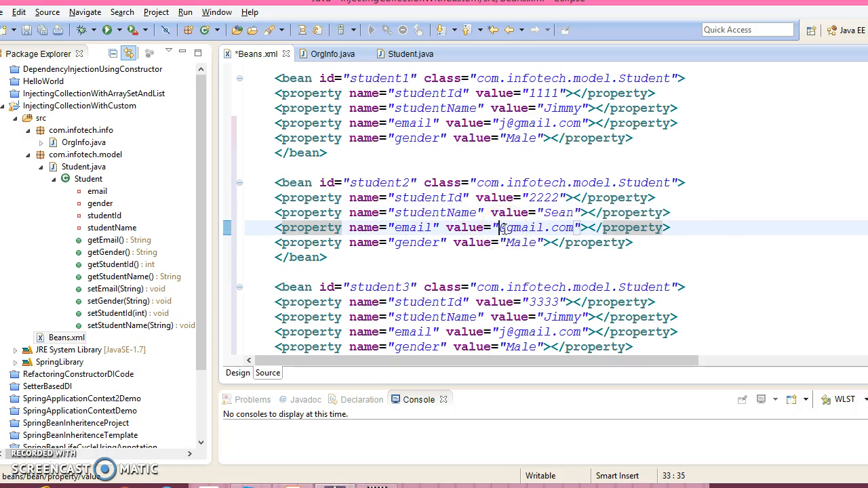
pyautogui.scroll(3)
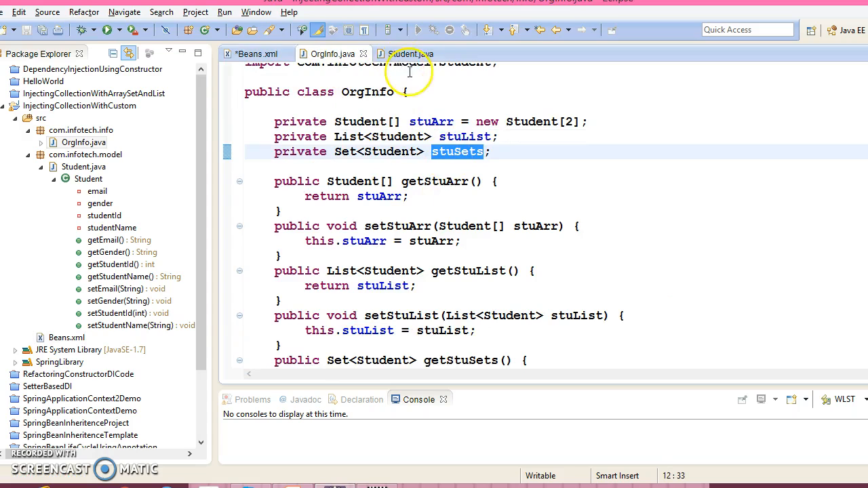
# Step: Paste the stuSets field name into the set property's name attribute in Beans.xml
pyautogui.click(254, 54)
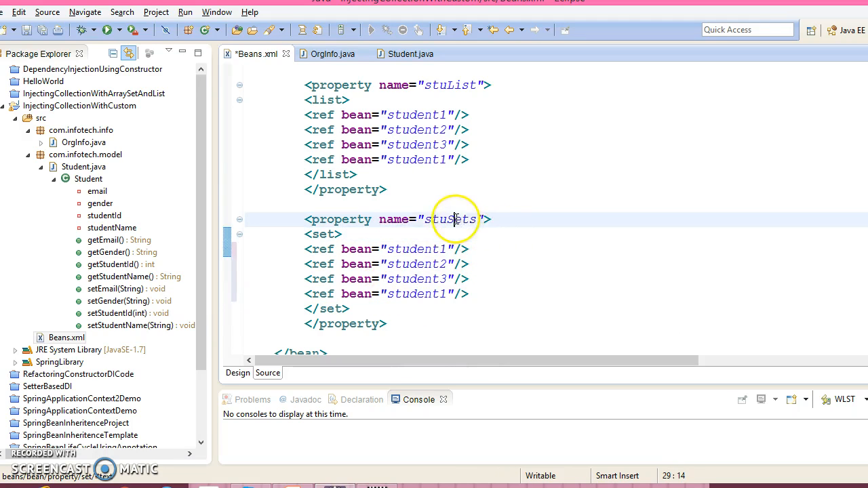
pyautogui.doubleClick(449, 219)
pyautogui.write('Applicat')
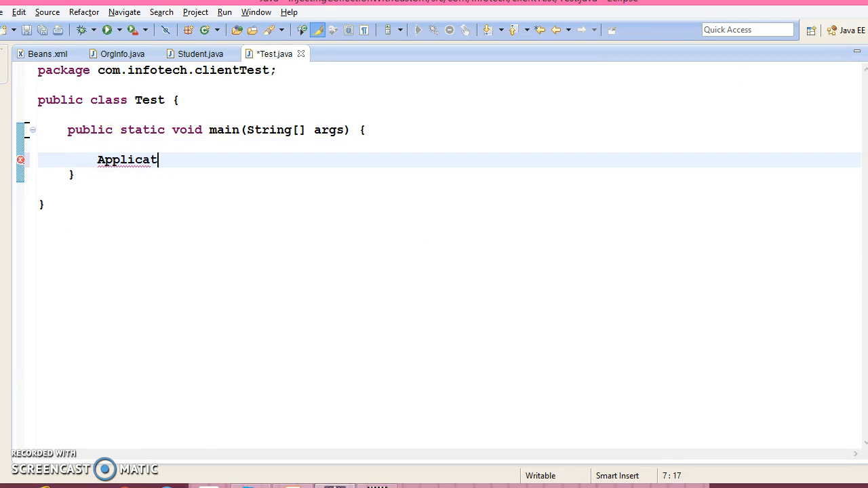
# Step: Create a ClassPathXmlApplicationContext loading "Beans.xml" in Test's main method
pyautogui.write('ionContext ctx = new')
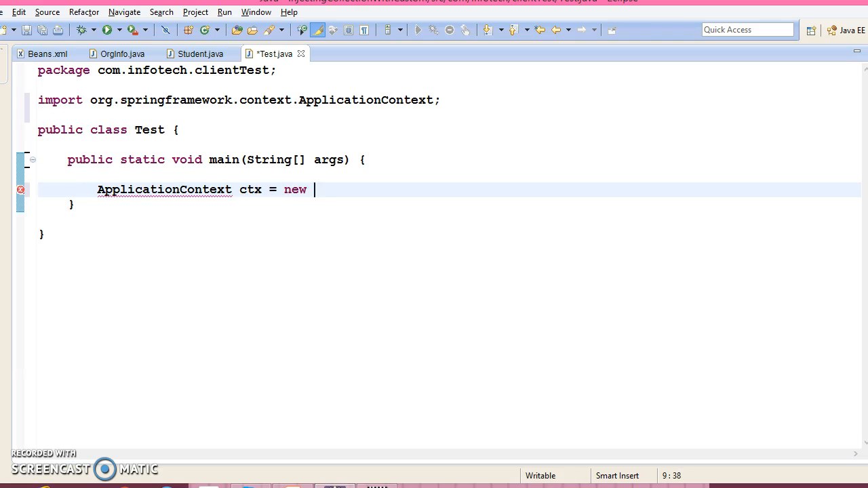
pyautogui.write('ClassPathXmlApplicationContext("Beans")')
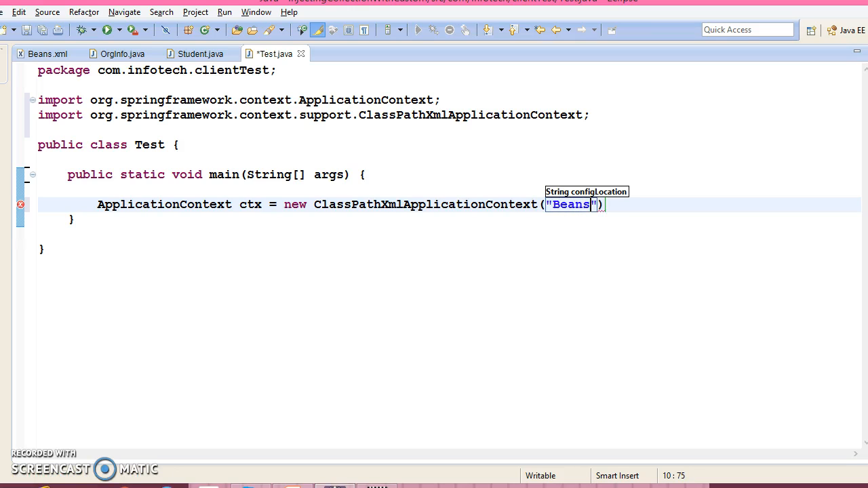
pyautogui.write('.xml')
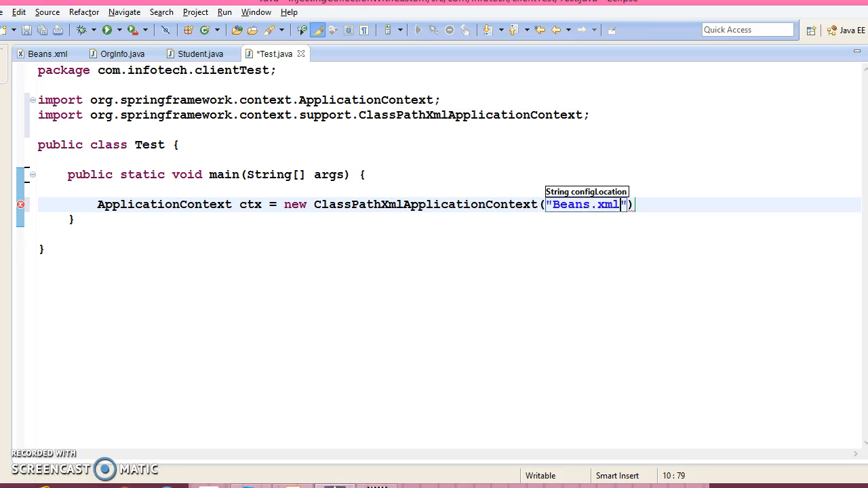
pyautogui.doubleClick(250, 204)
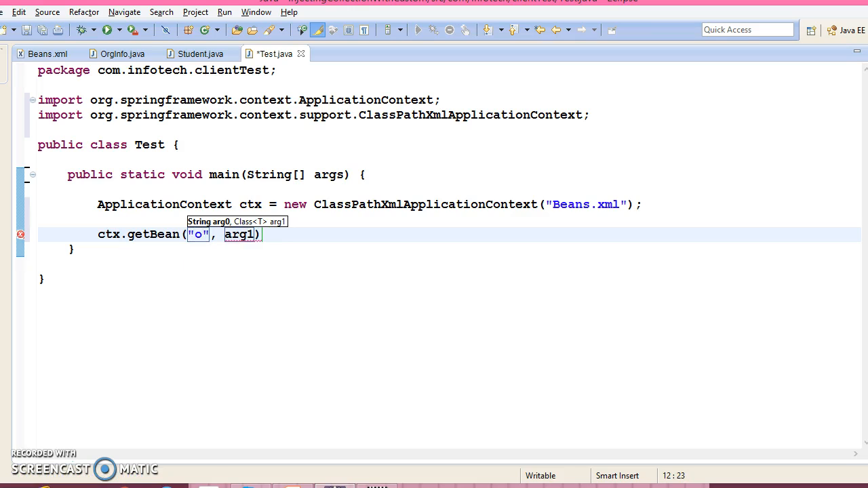
# Step: Fetch getBean("orgInfo", OrgInfo.class) into a local orgInfo variable
pyautogui.write('rgInfo')
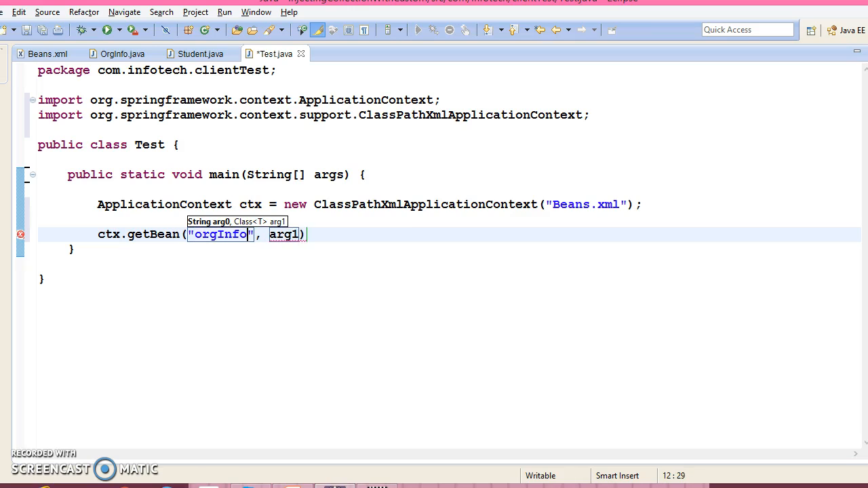
pyautogui.write('OrgInfo.')
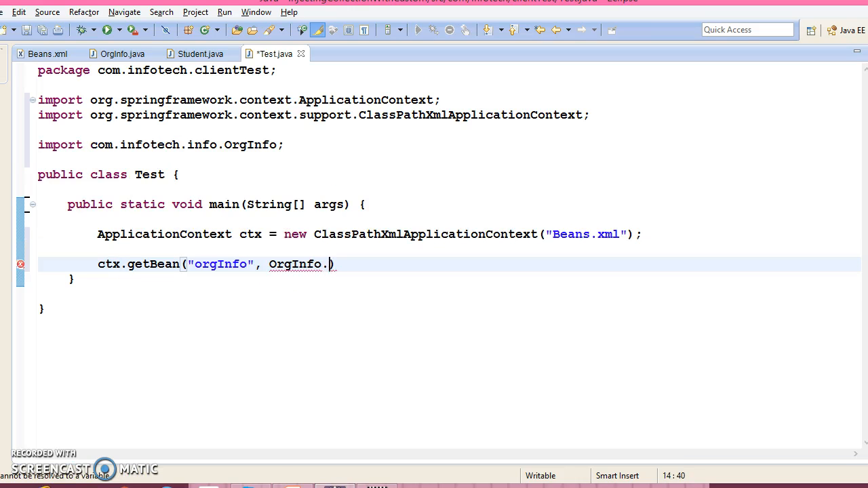
pyautogui.press('Backspace')
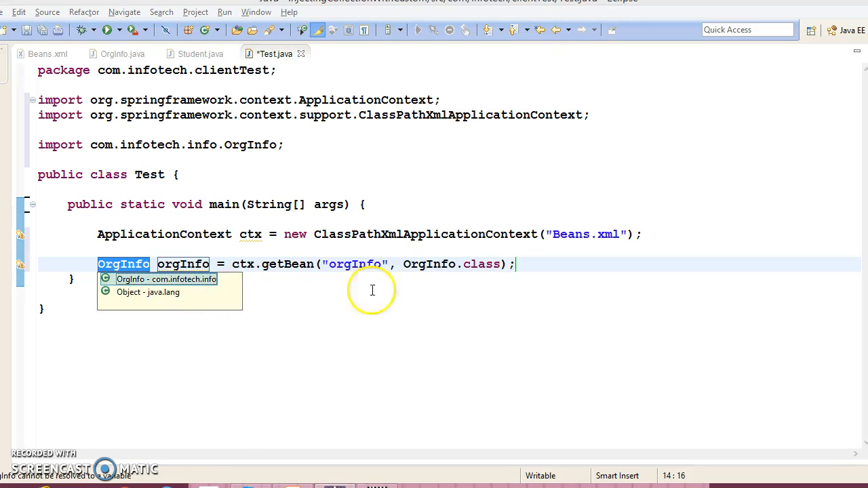
pyautogui.press('Return')
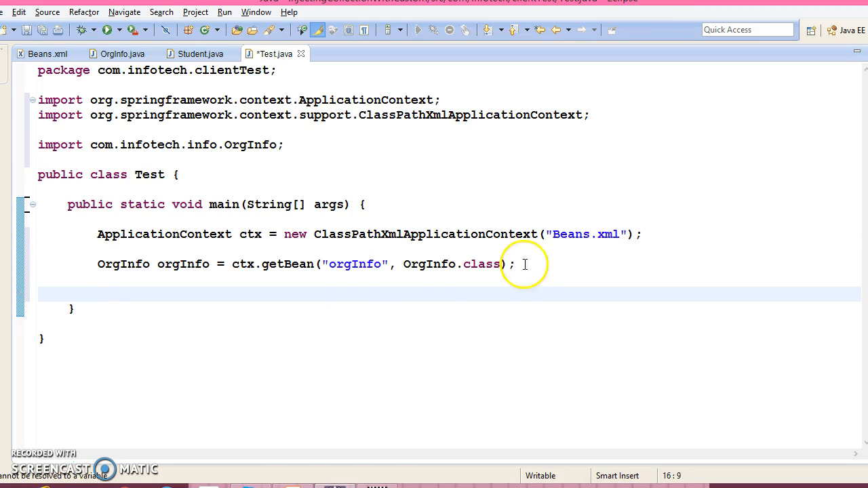
# Step: Loop over orgInfo.getStuArr() printing each student's id followed by a tab
pyautogui.doubleClick(183, 264)
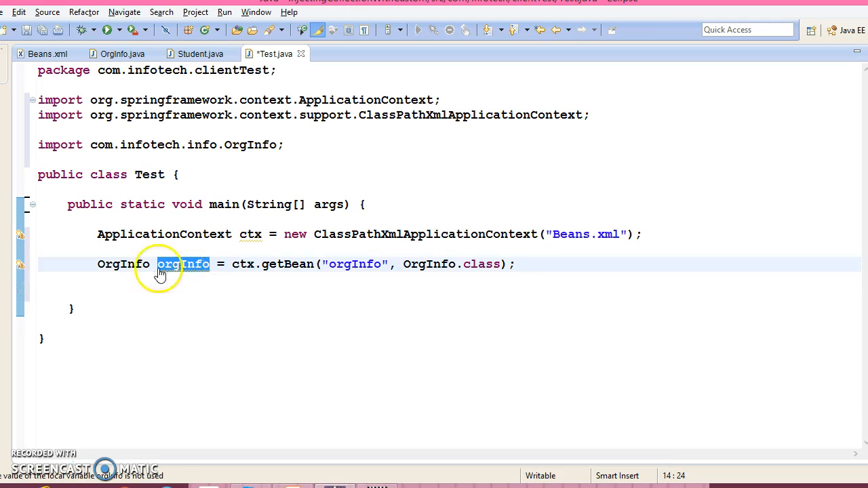
pyautogui.write('orgInfo')
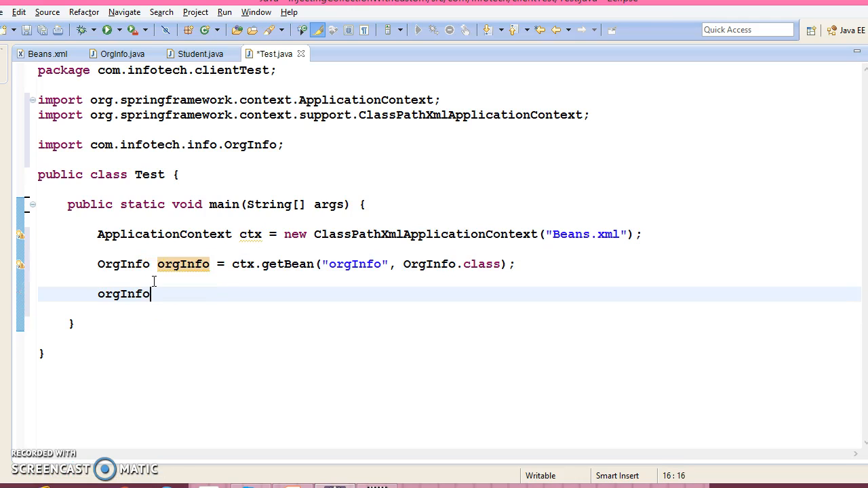
pyautogui.write('.getStuArr();')
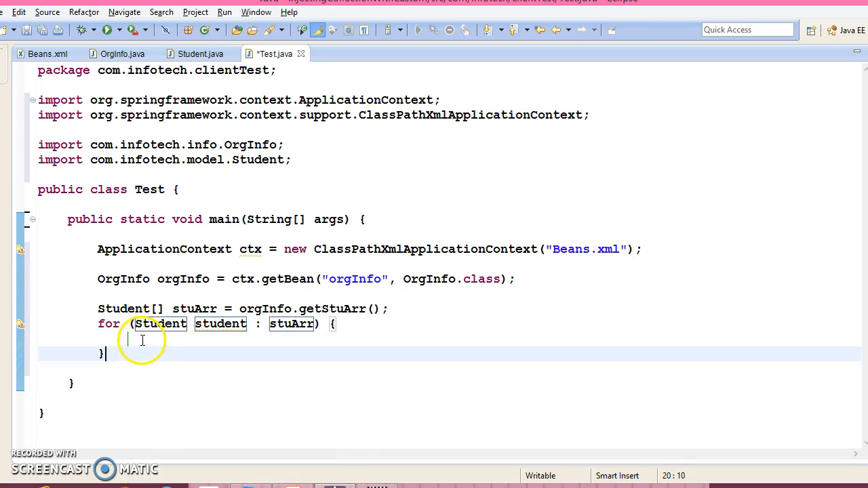
pyautogui.write('Syso')
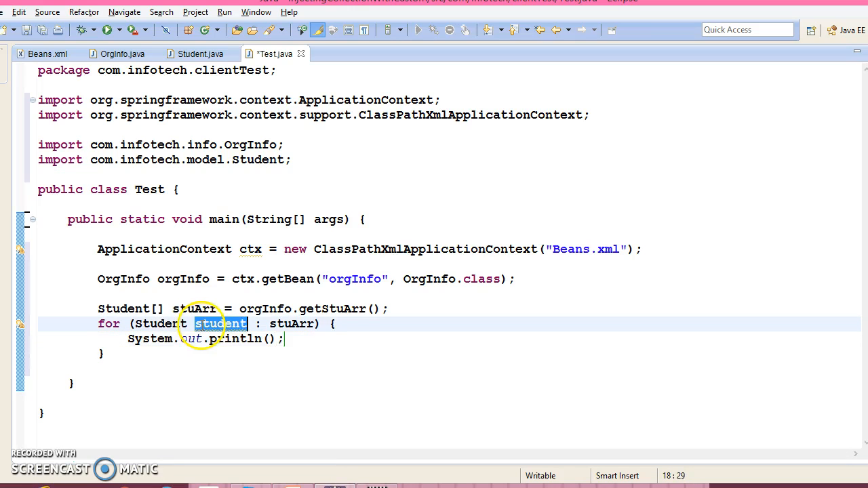
pyautogui.write('student')
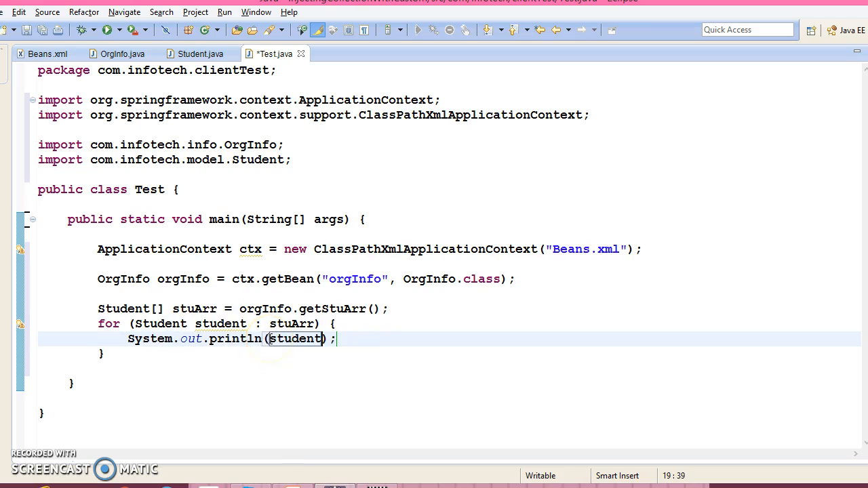
pyautogui.write('.getStudentId()')
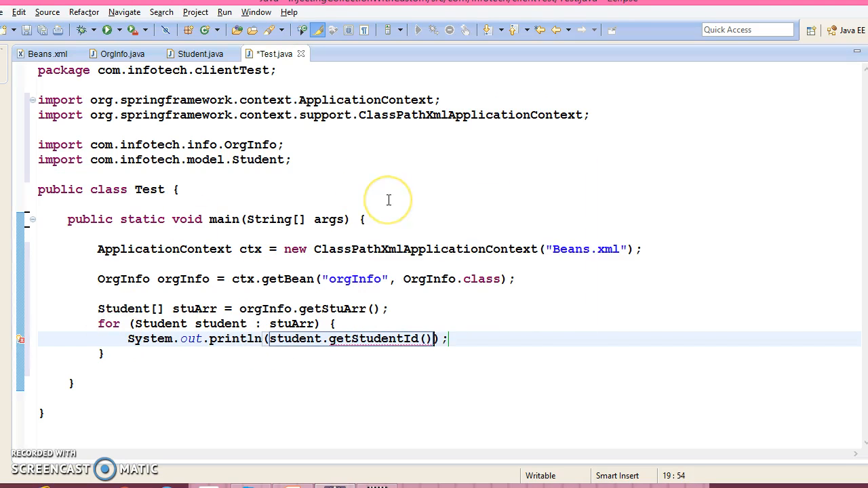
pyautogui.write('+"\\t"+')
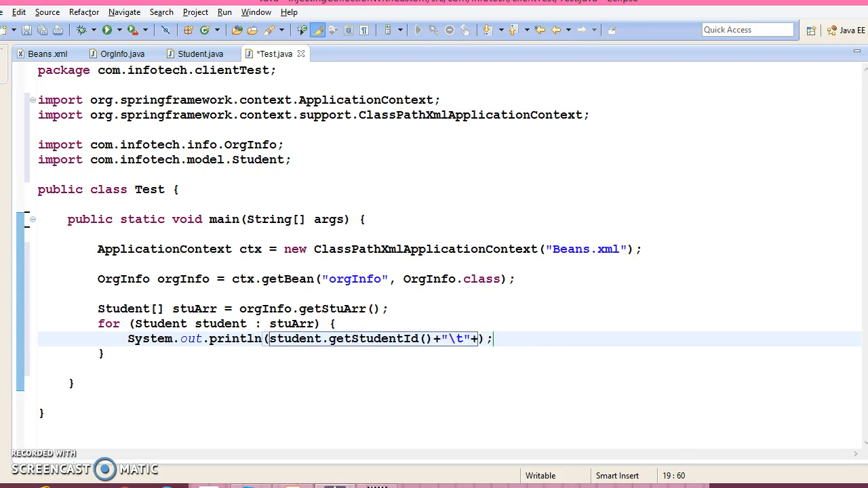
# Step: Append the student's name, email and gender to the println, then start a dashed separator print
pyautogui.write('+student.getStudentName()+"\\t"')
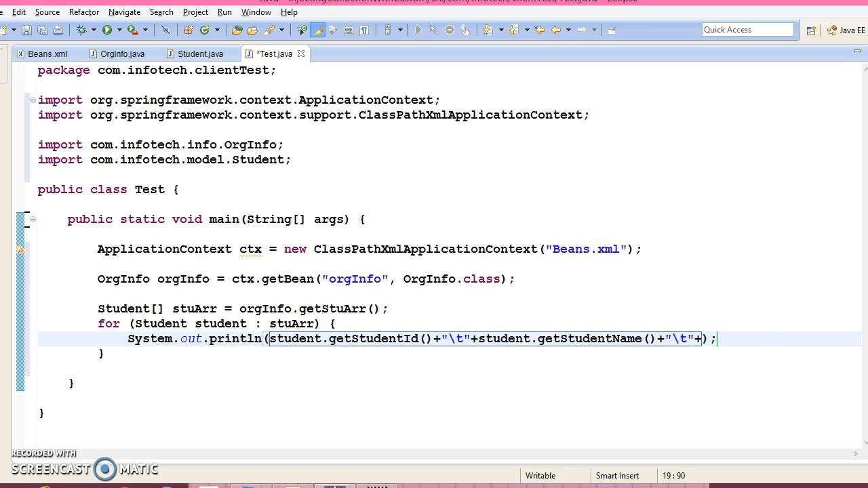
pyautogui.write('+student.getEmail(')
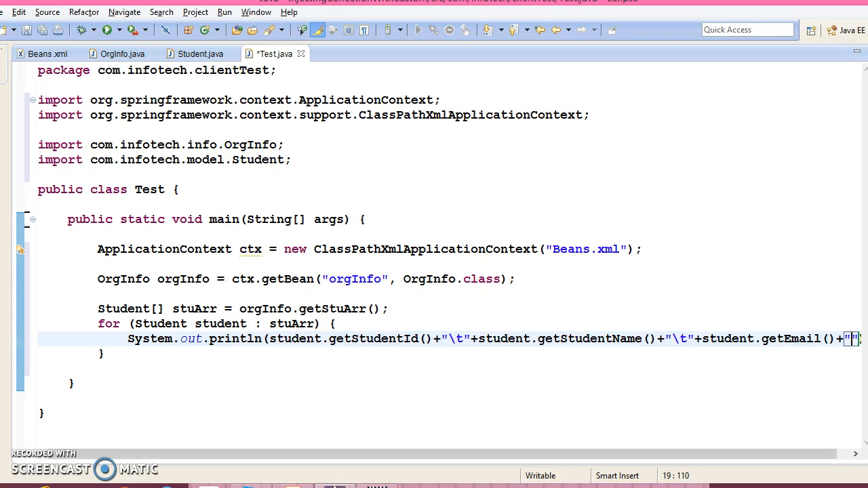
pyautogui.write('\\t')
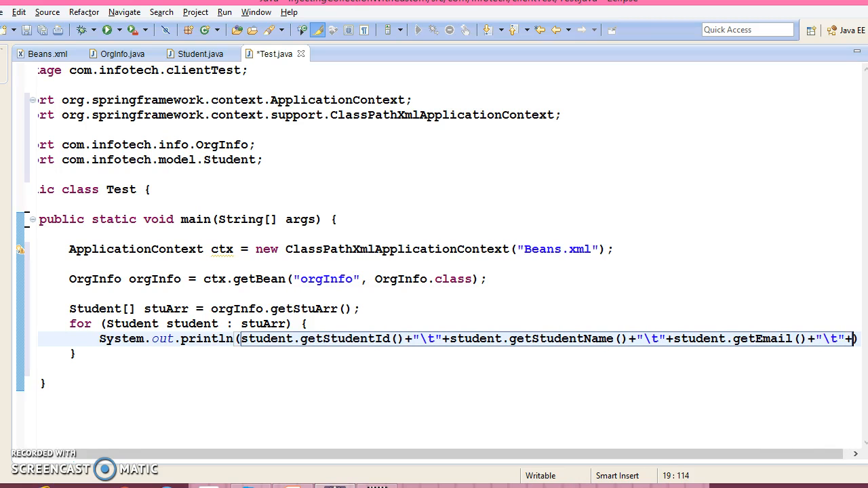
pyautogui.write('+student.get')
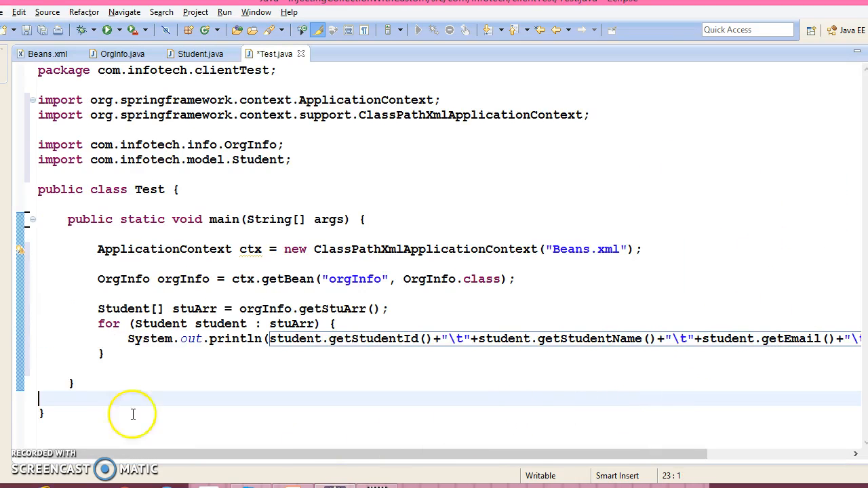
pyautogui.write('Sy')
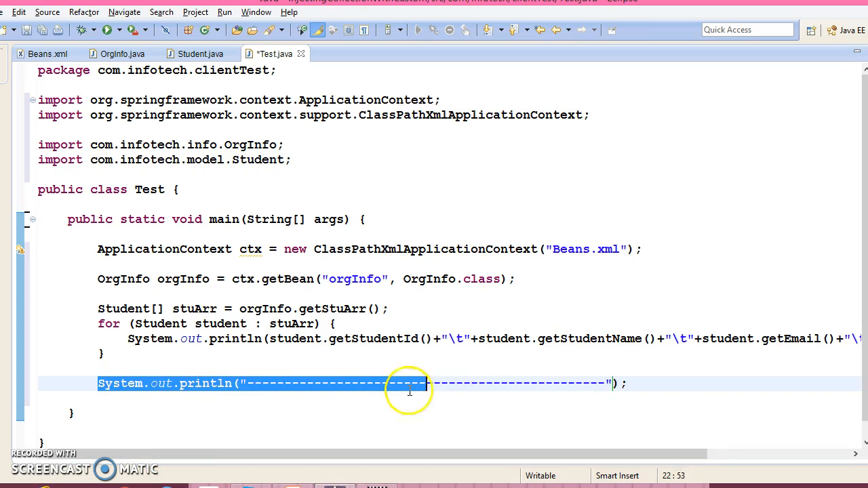
# Step: Print a second dashed separator and add orgInfo.getStuList(); between the separators
pyautogui.click(624, 383)
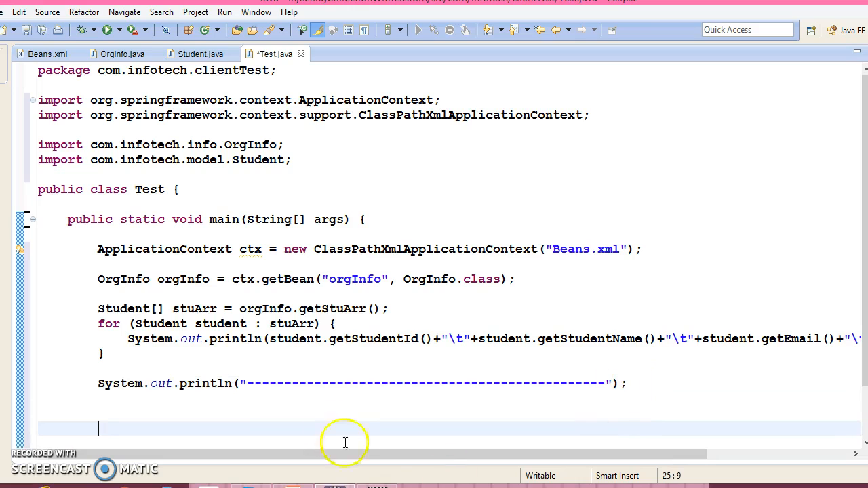
pyautogui.write('System.out.println("-------------------------------------------------");')
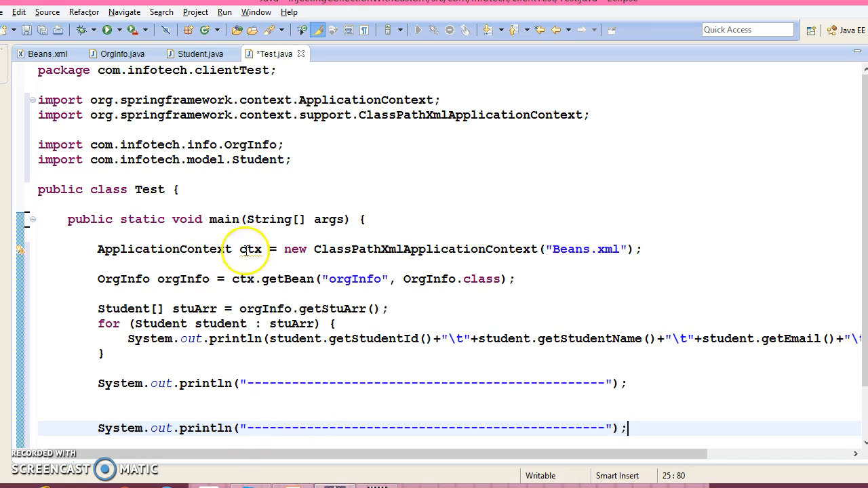
pyautogui.doubleClick(183, 278)
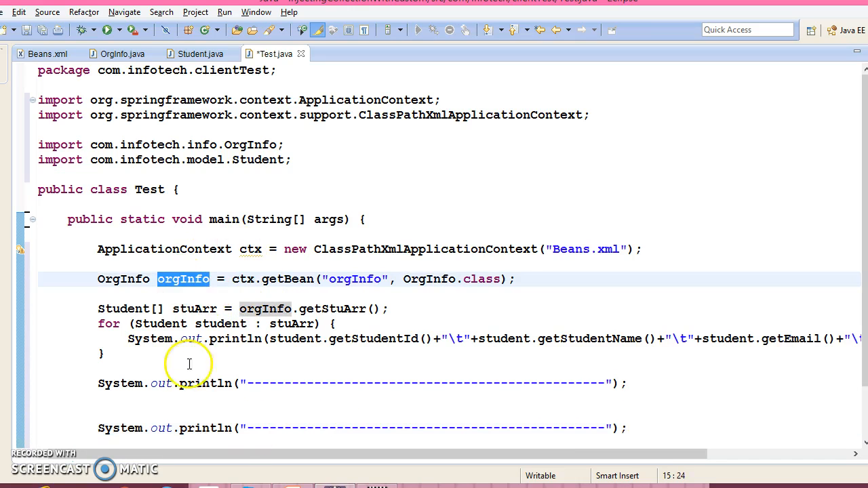
pyautogui.write('orgInfo')
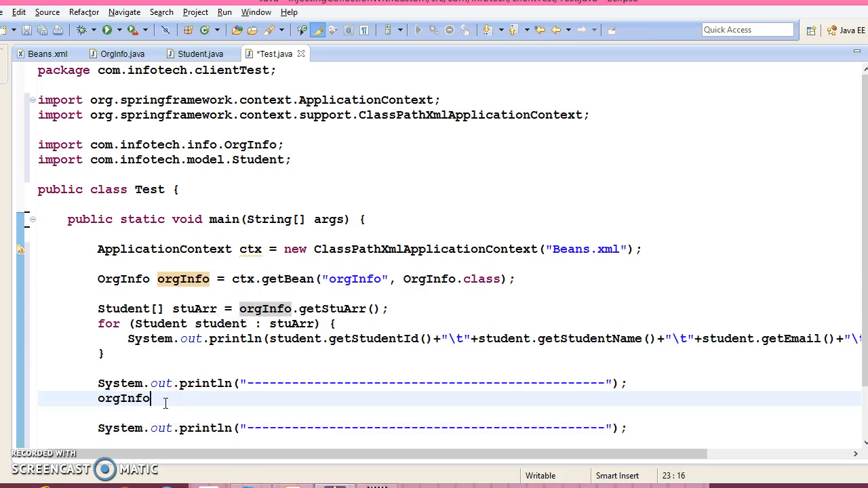
pyautogui.write('.getStuList(')
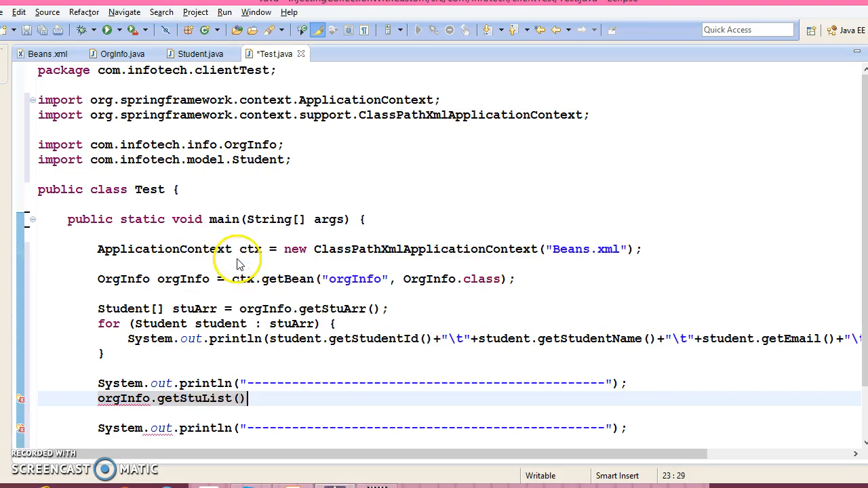
pyautogui.write(';')
pyautogui.write('orgInfo')
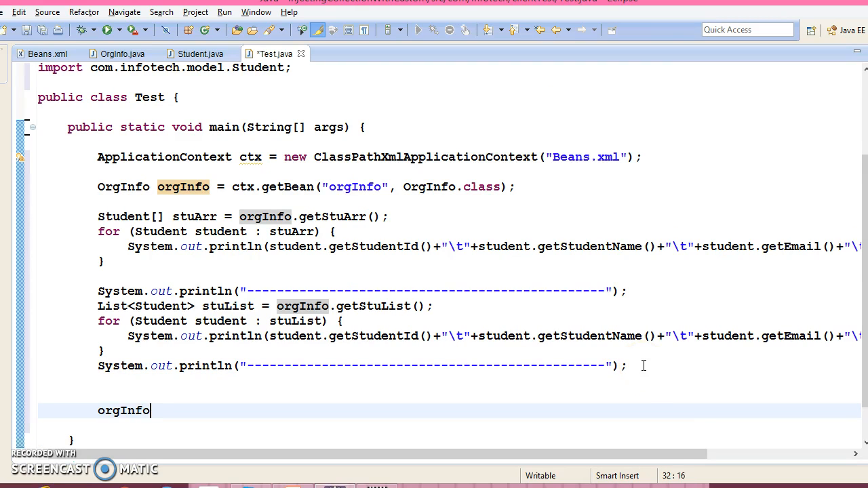
# Step: Fetch stuSets via orgInfo.getStuSets() and retarget the copied loop from stuList to stuSets
pyautogui.write('.getStuSets();')
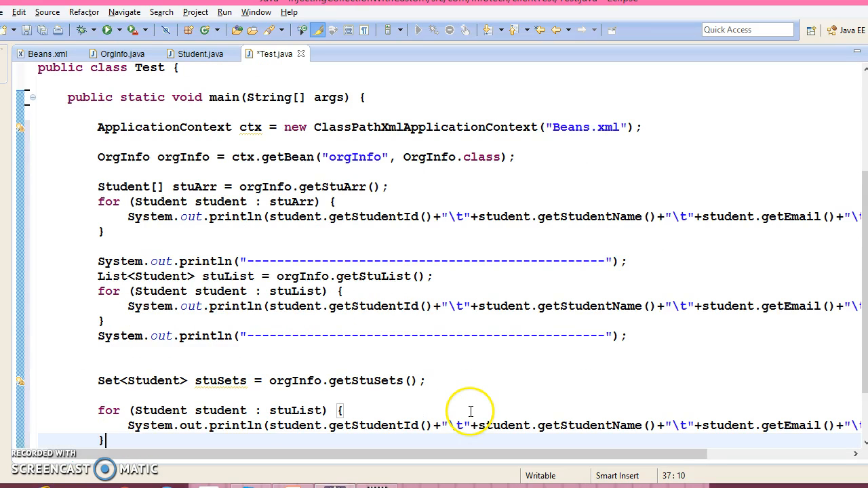
pyautogui.doubleClick(220, 380)
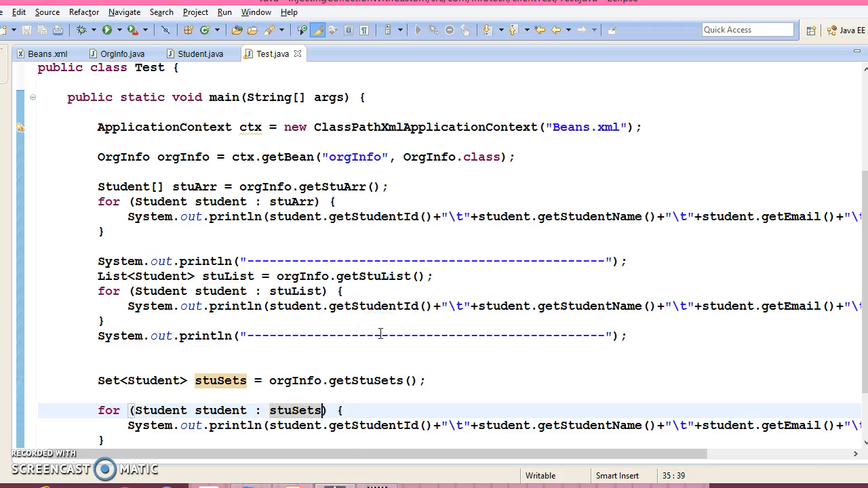
pyautogui.moveTo(258, 261)
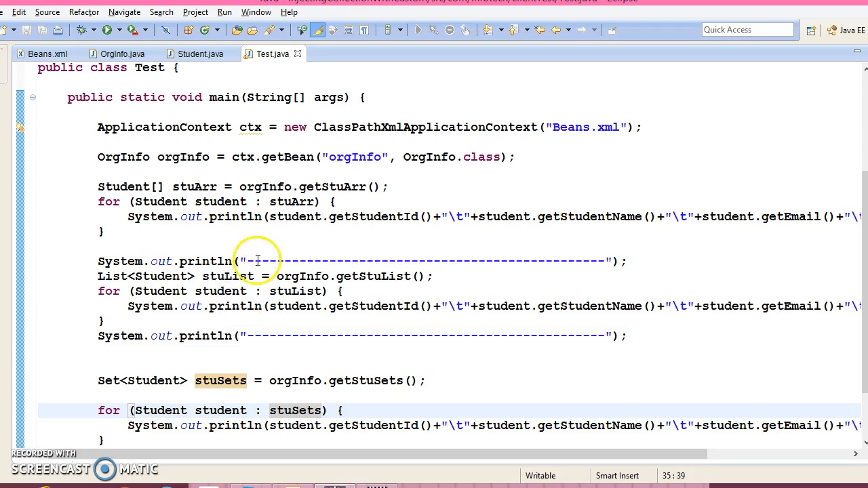
pyautogui.moveTo(437, 278)
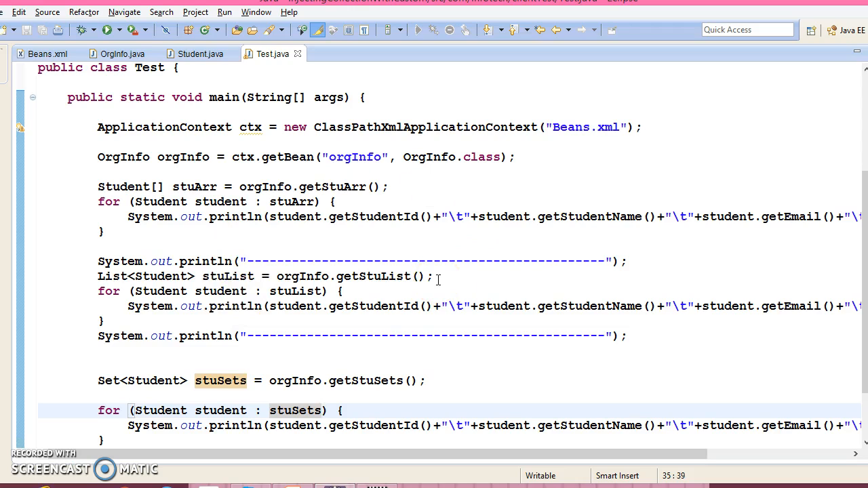
pyautogui.moveTo(126, 468)
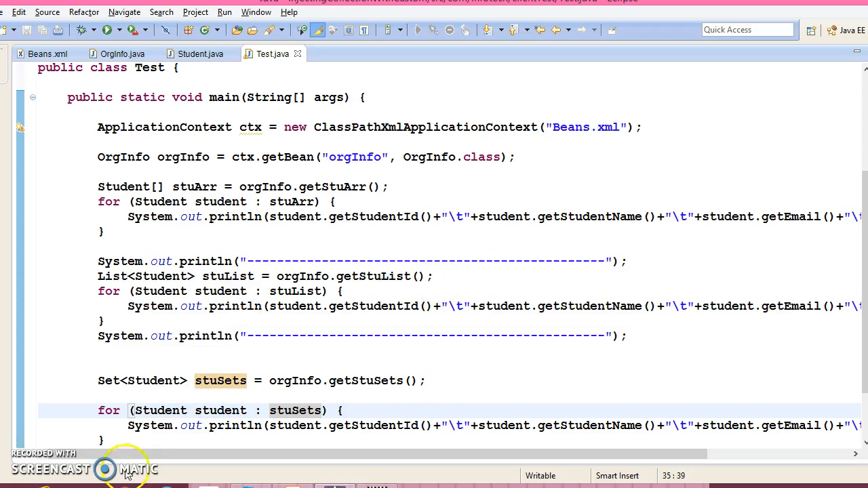